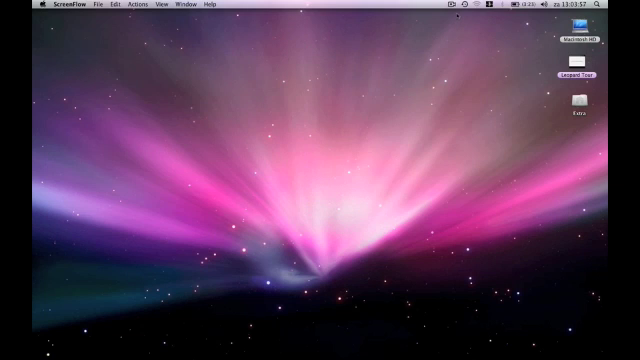
- Create a computer-to-computer network named iPhone SSH from the AirPort menu with a chosen channel
{"action": "left_click", "coordinate": [492, 8]}
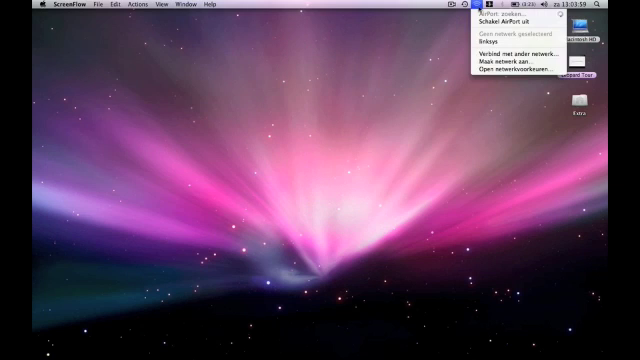
{"action": "mouse_move", "coordinate": [512, 64]}
{"action": "type", "text": "iPhone SSH"}
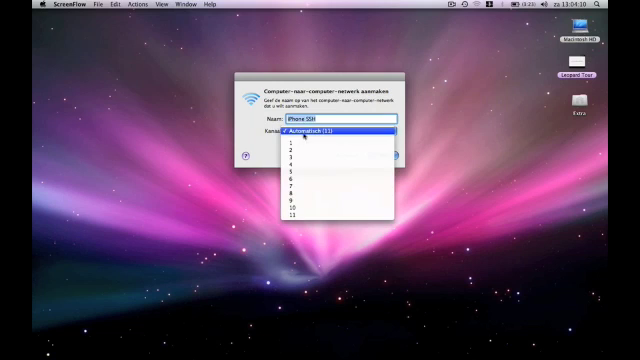
{"action": "left_click", "coordinate": [316, 132]}
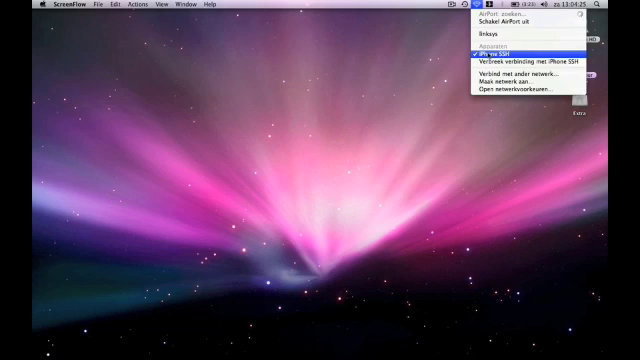
{"action": "left_click", "coordinate": [516, 62]}
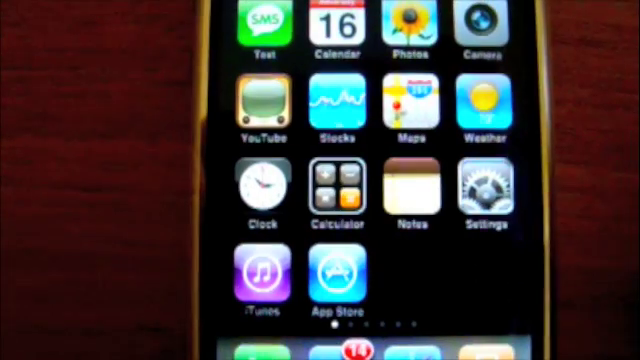
- Join the iPhone to the iPhone SSH Wi-Fi network in Settings and return home
{"action": "left_click", "coordinate": [484, 200]}
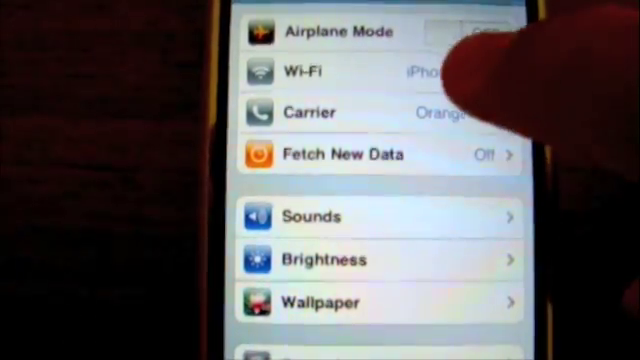
{"action": "left_click", "coordinate": [310, 70]}
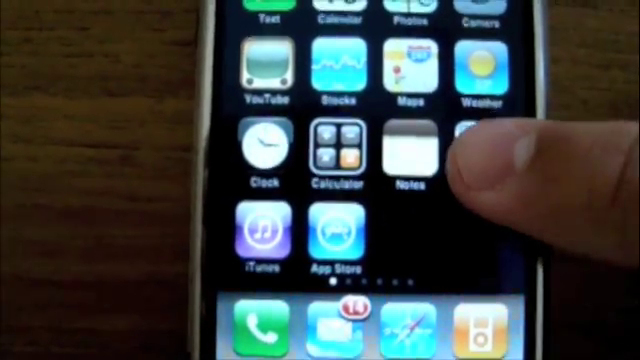
- Reopen iPhone Settings and scroll the list to confirm the iPhone SSH connection
{"action": "left_click", "coordinate": [470, 150]}
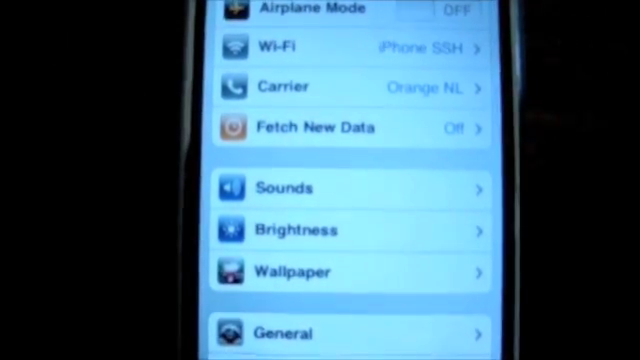
{"action": "scroll", "scroll_direction": "down", "scroll_amount": 3}
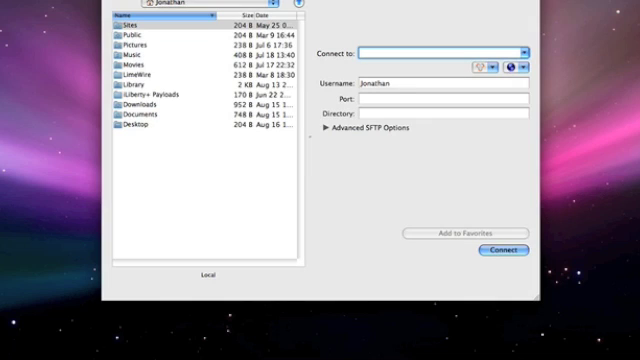
- Enter host 169.254.115.109, username root, port 22 and directory / in Fugu's SFTP form
{"action": "type", "text": "169.254.115.109"}
{"action": "left_click", "coordinate": [442, 82]}
{"action": "type", "text": "r"}
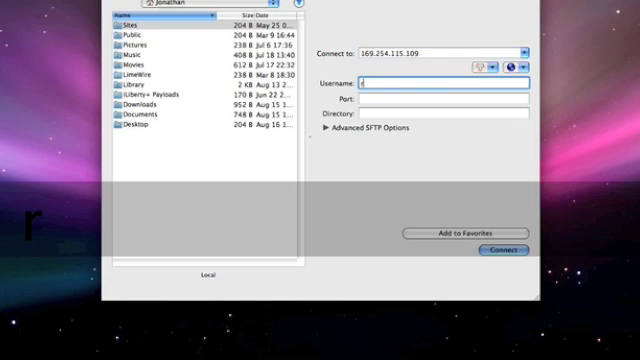
{"action": "type", "text": "oot"}
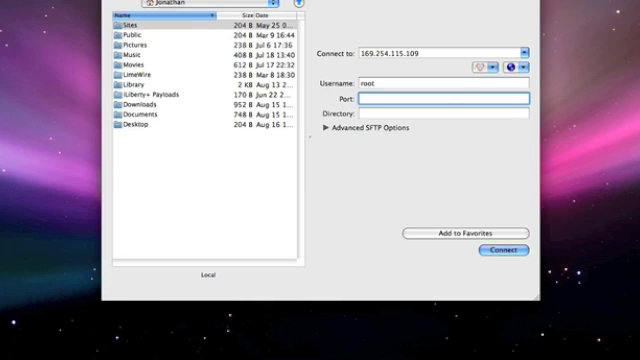
{"action": "type", "text": "22"}
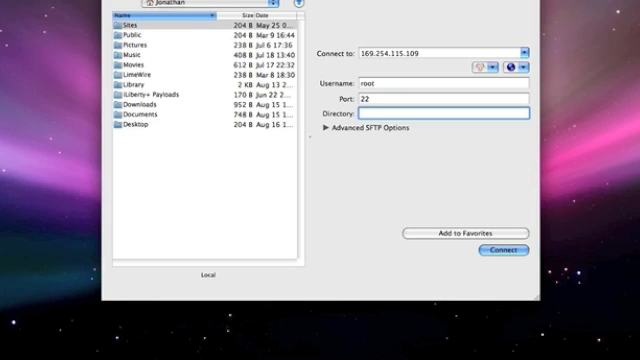
{"action": "type", "text": "/"}
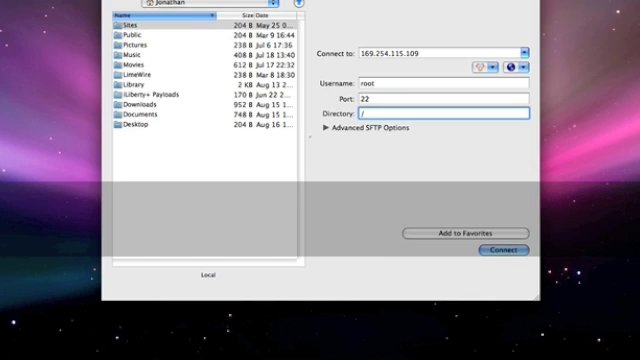